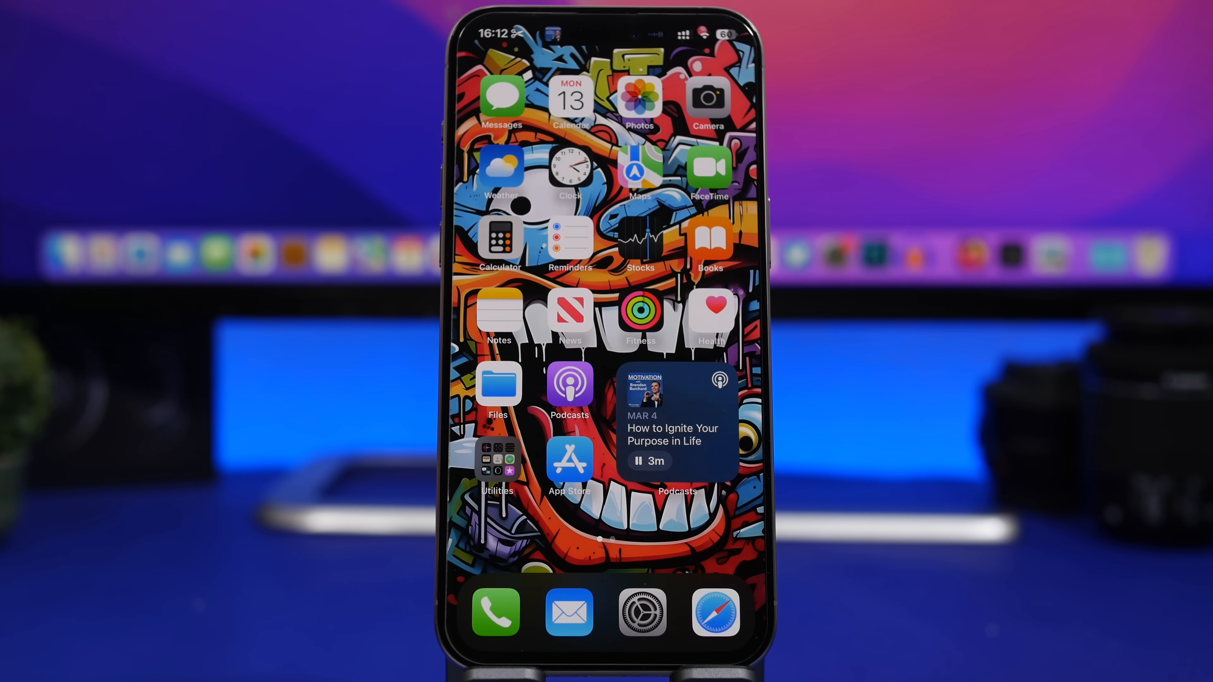
- Reach the Notifications page in Settings listing each app's notification style
click(677, 429)
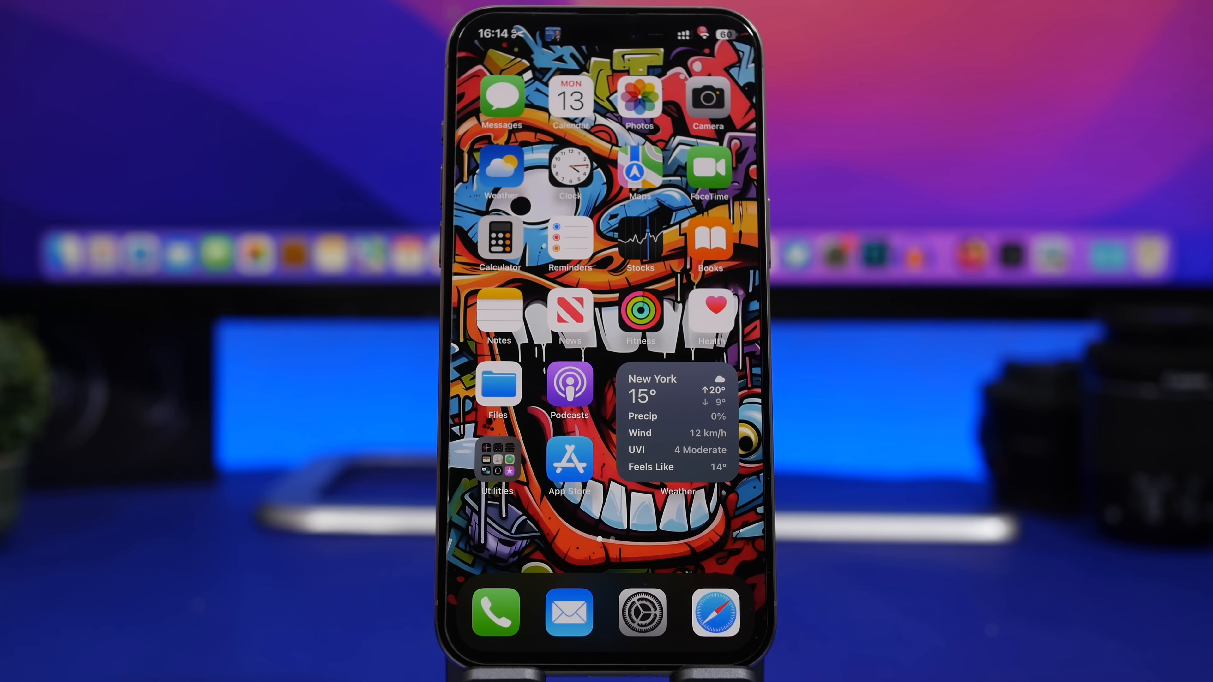
click(640, 612)
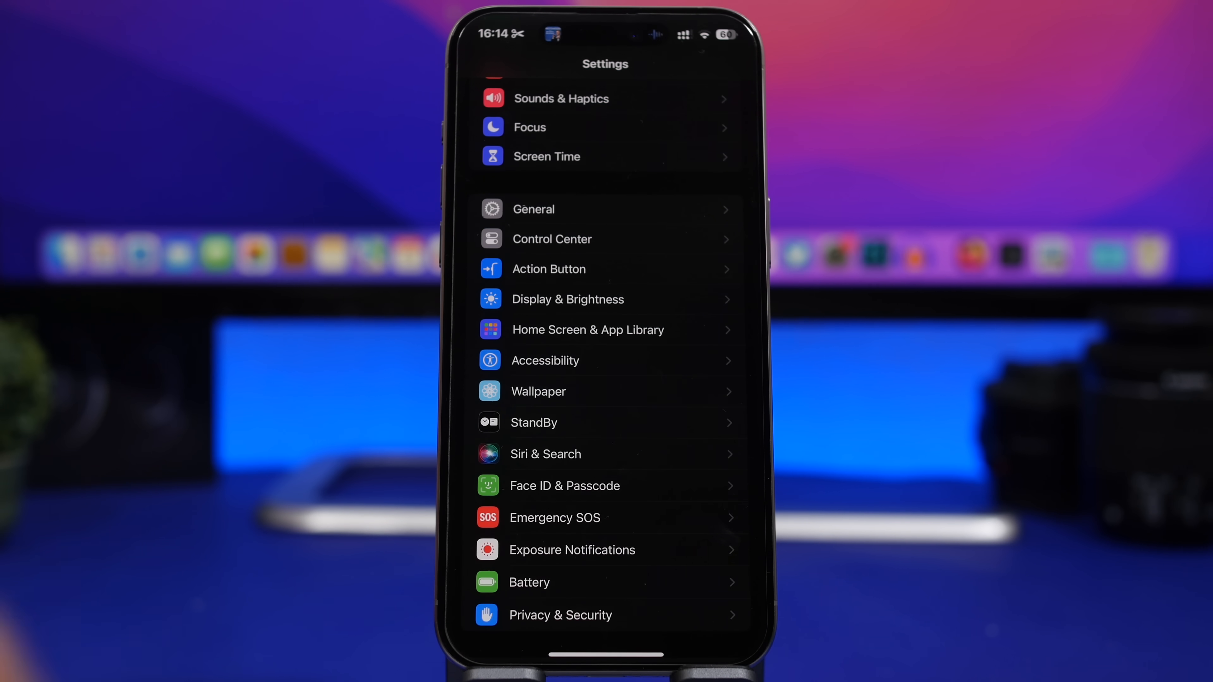
scroll(down, 3)
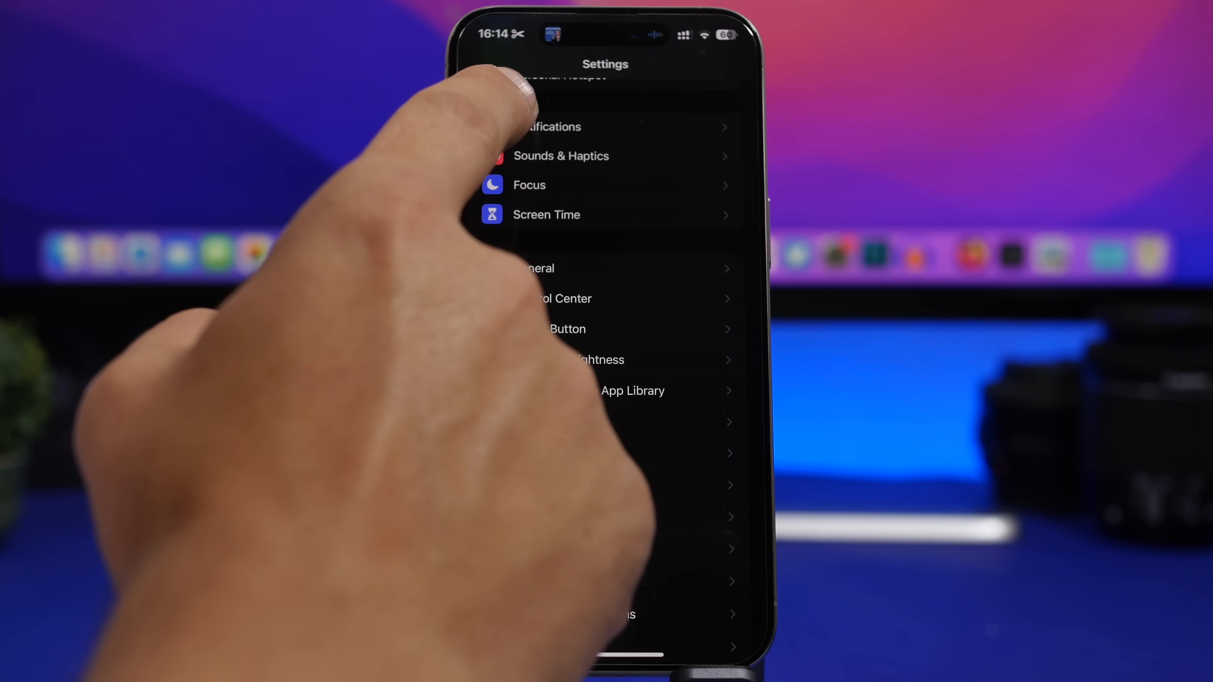
click(553, 127)
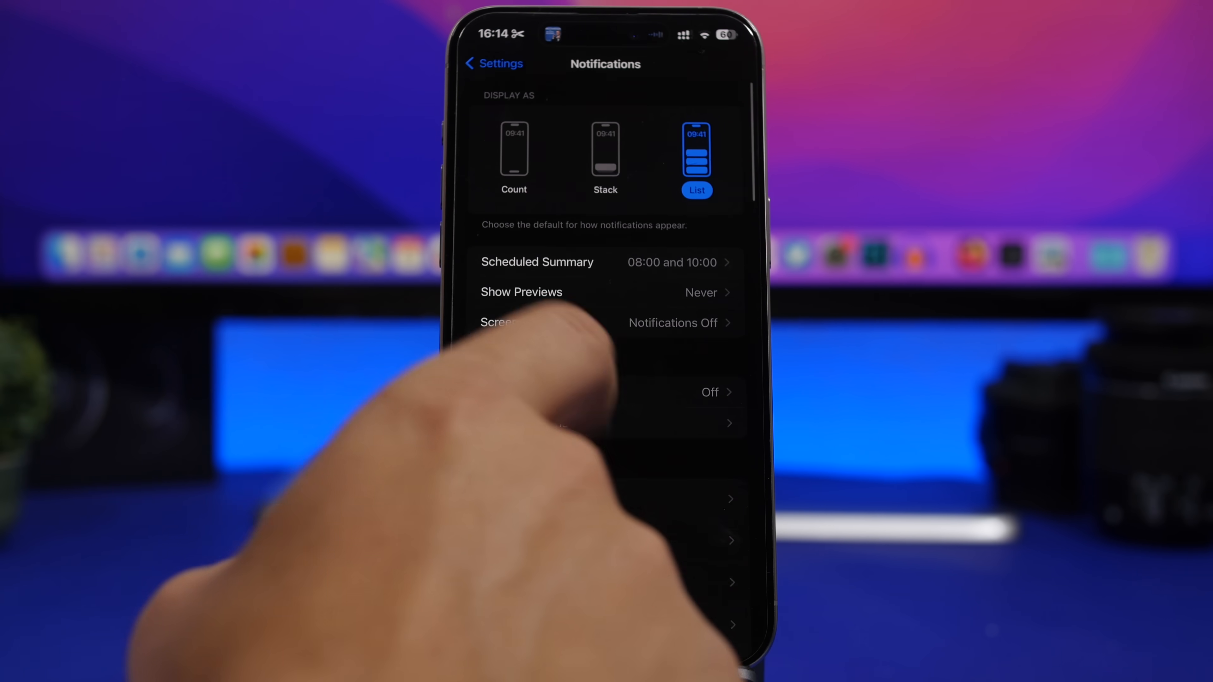
- Browse the app list and view a single app's notification settings
scroll(down, 3)
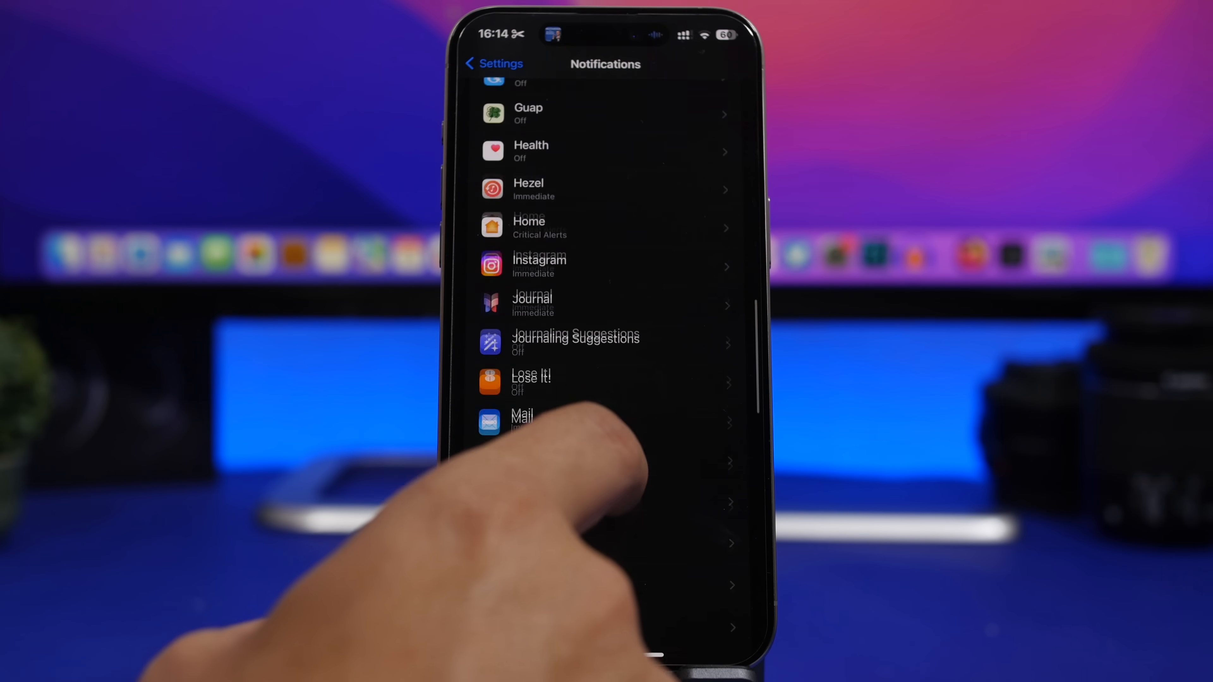
scroll(down, 3)
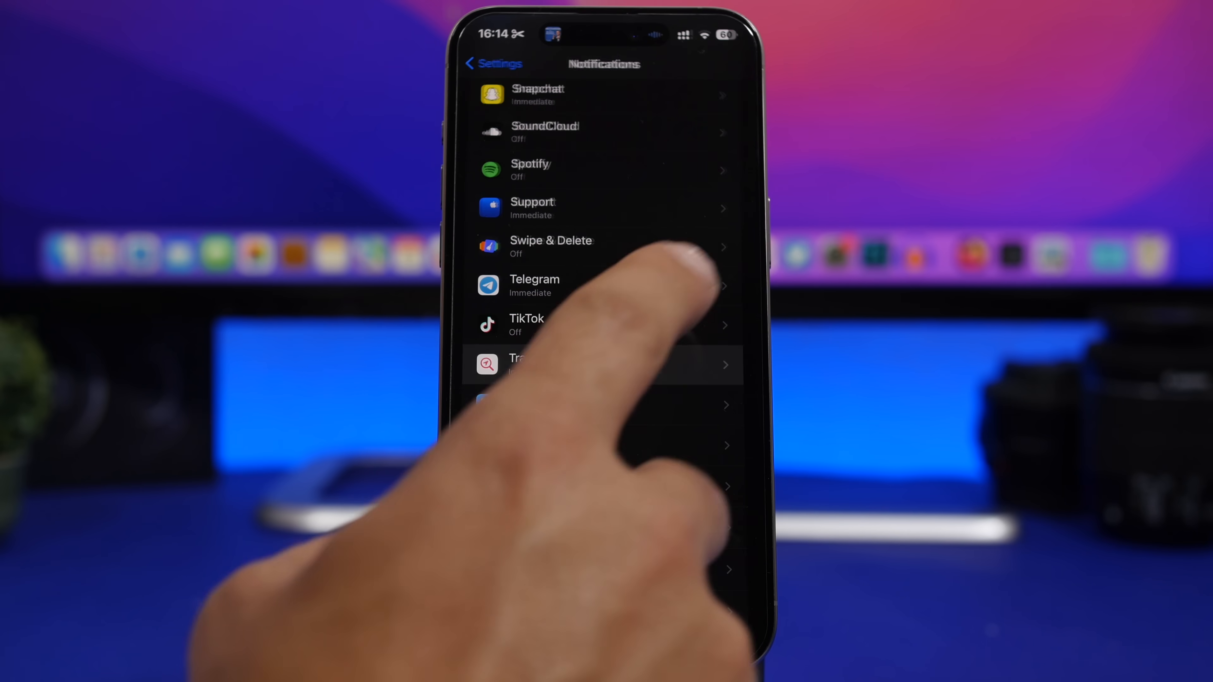
click(603, 364)
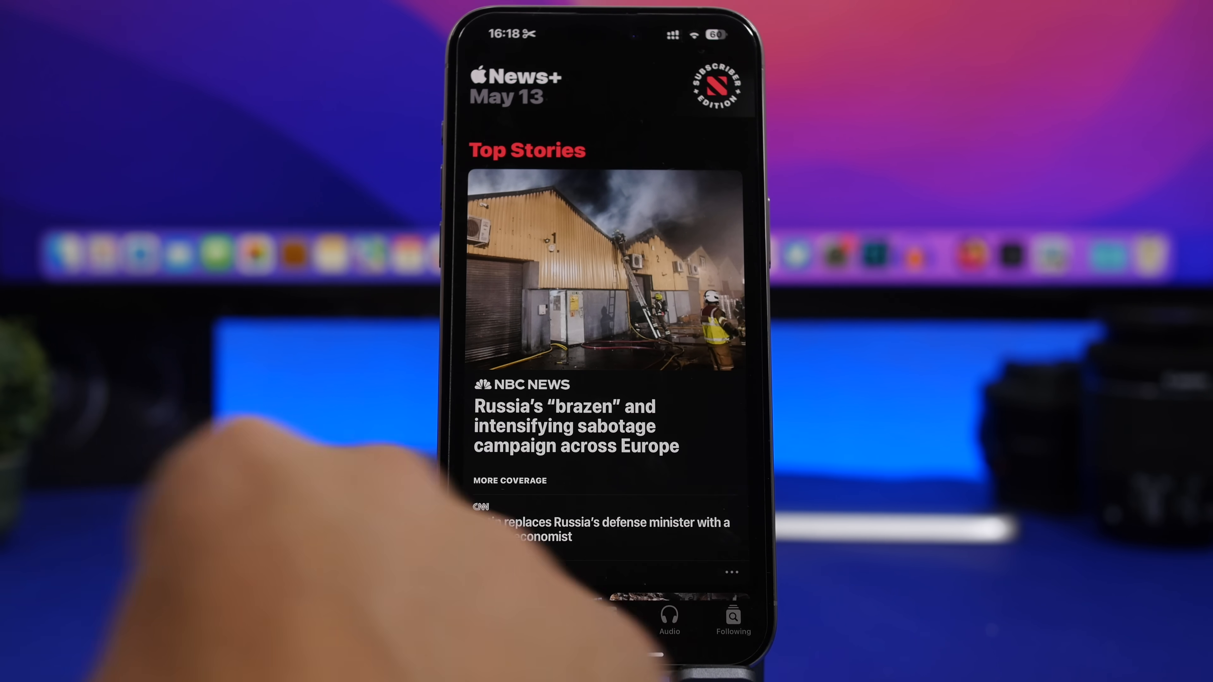
- View today's News+ Puzzles (Crossword, Mini, Quartiles) from the Following tab
click(732, 619)
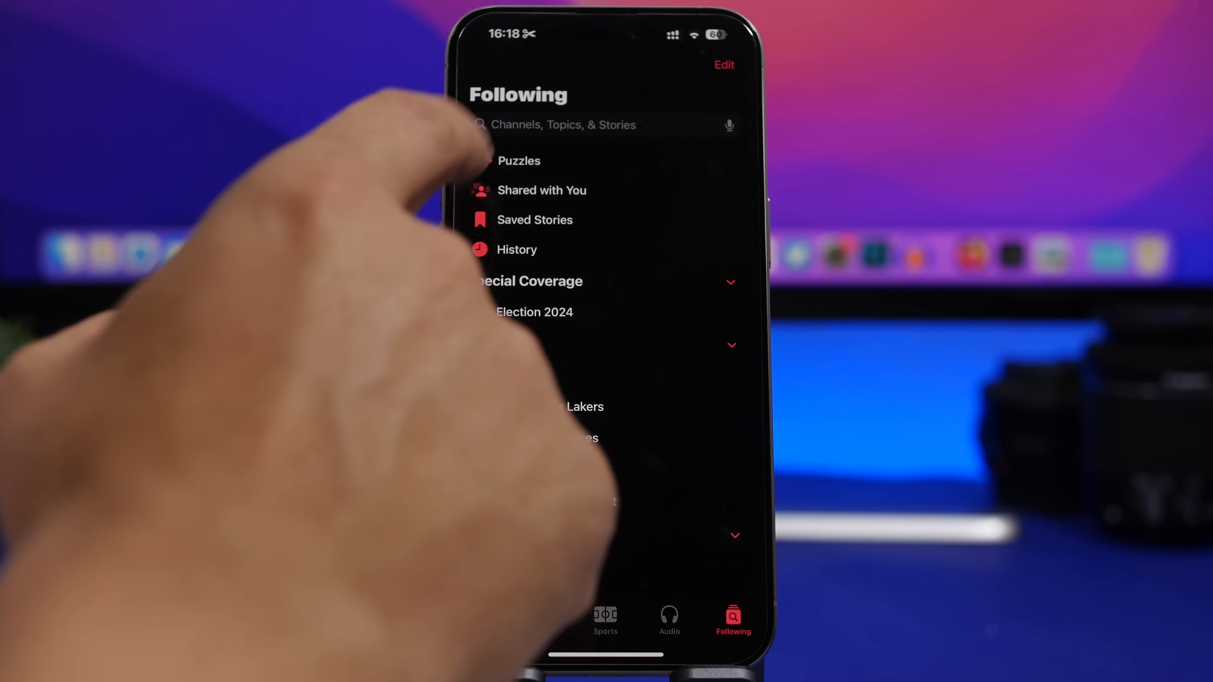
click(519, 160)
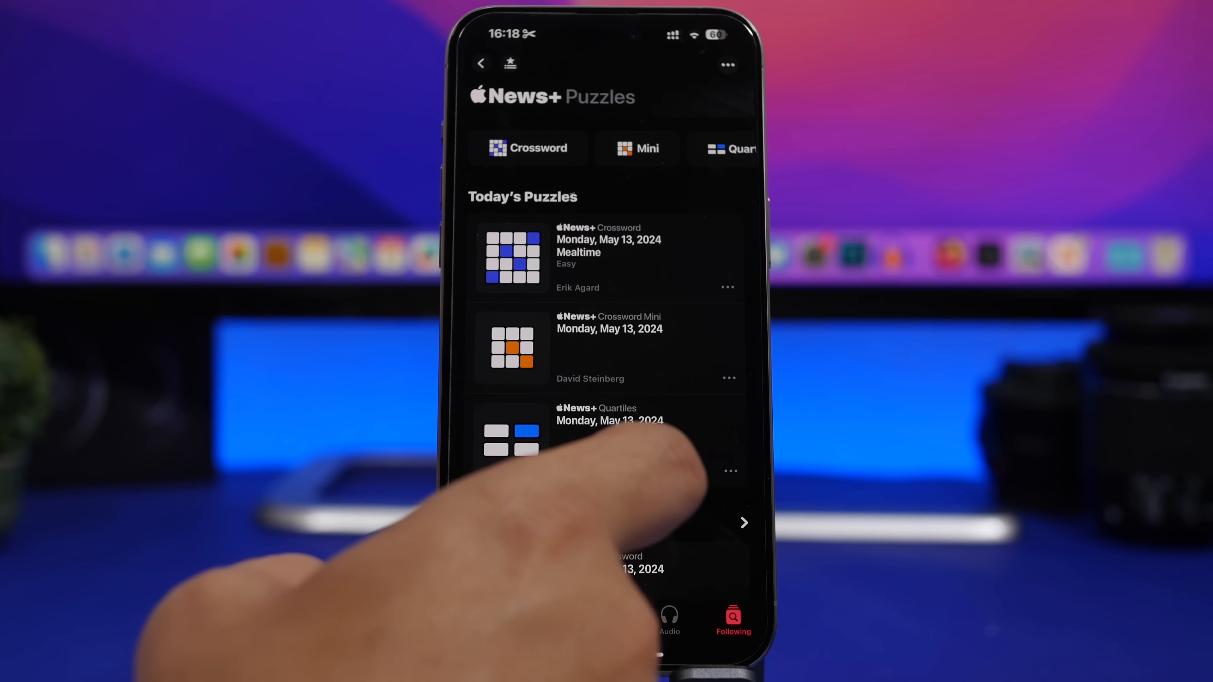
scroll(down, 3)
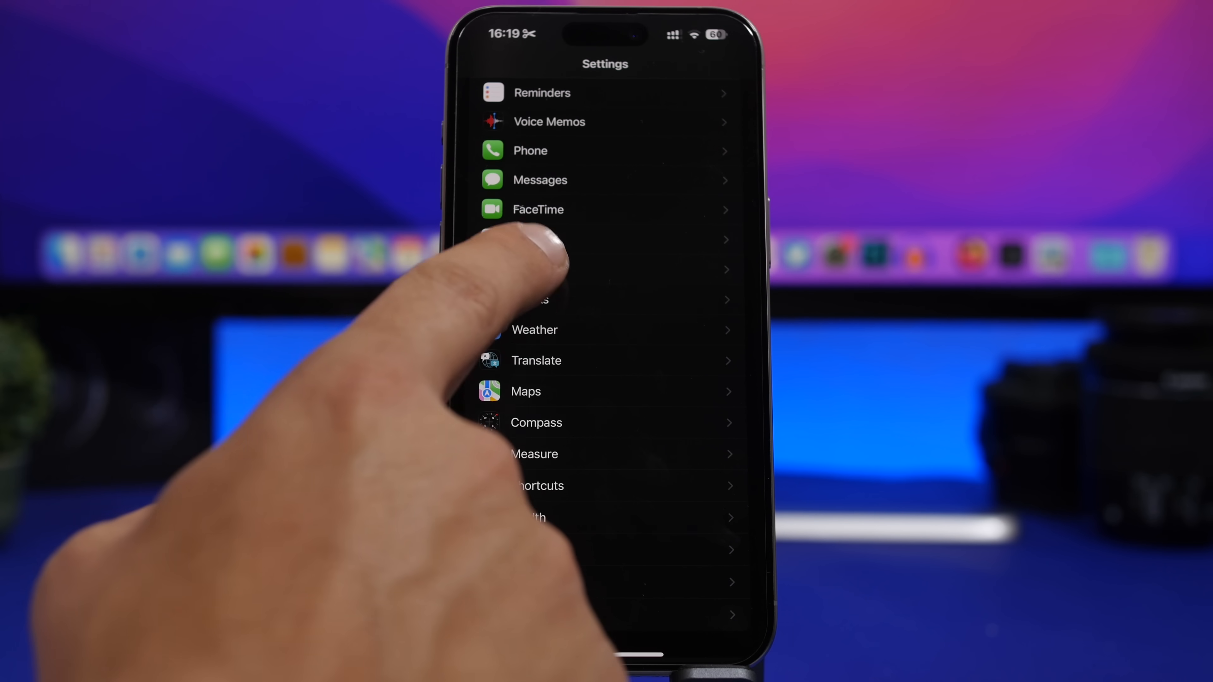
- Take the iPhone offline so News shows No Internet Connection with offline stories
click(542, 269)
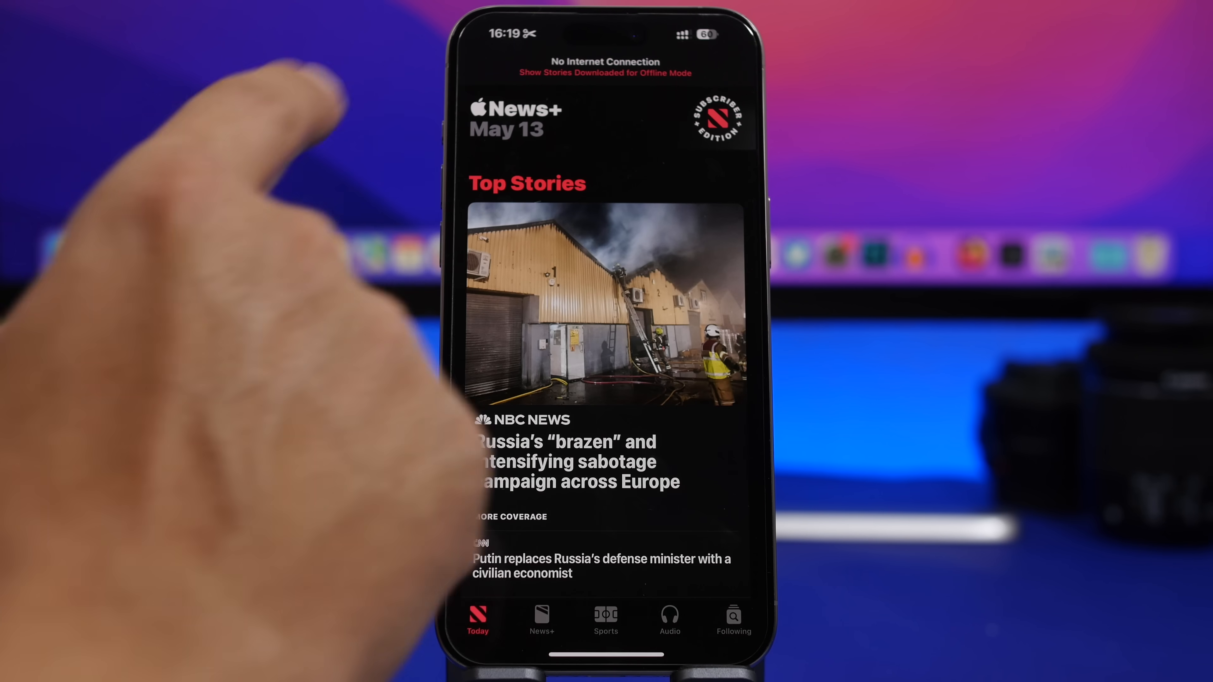
- Check the Sports section while offline, then reach the News settings with Automatic Downloads on
click(606, 73)
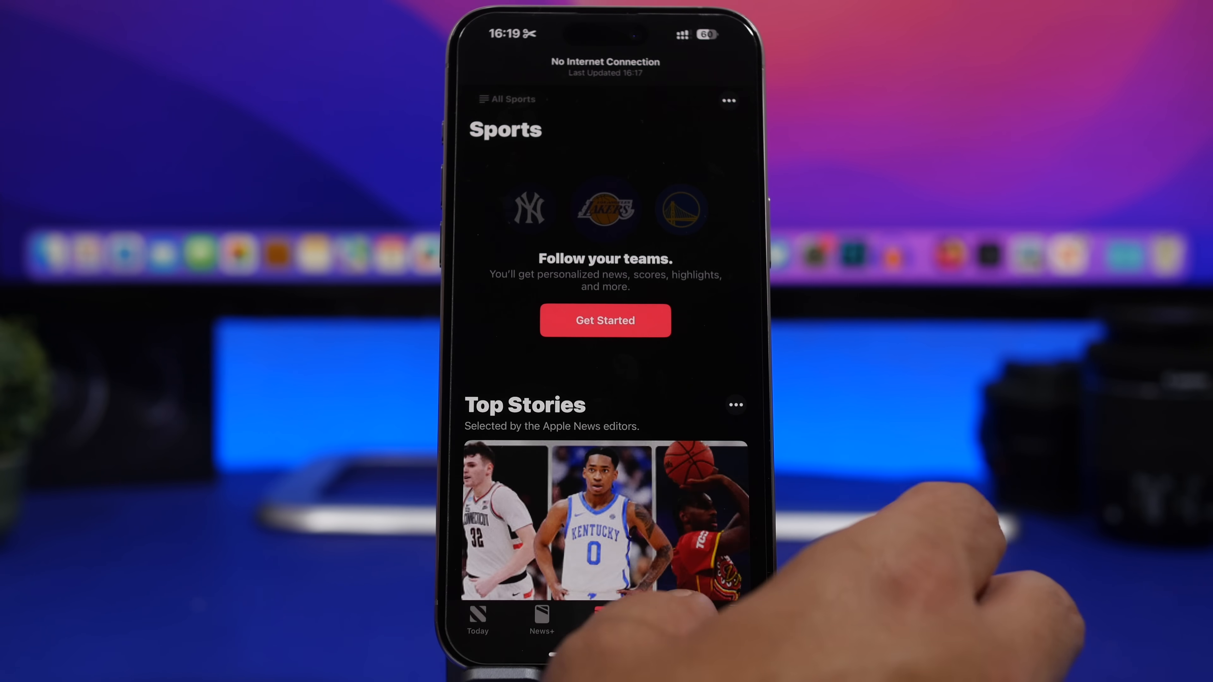
click(669, 619)
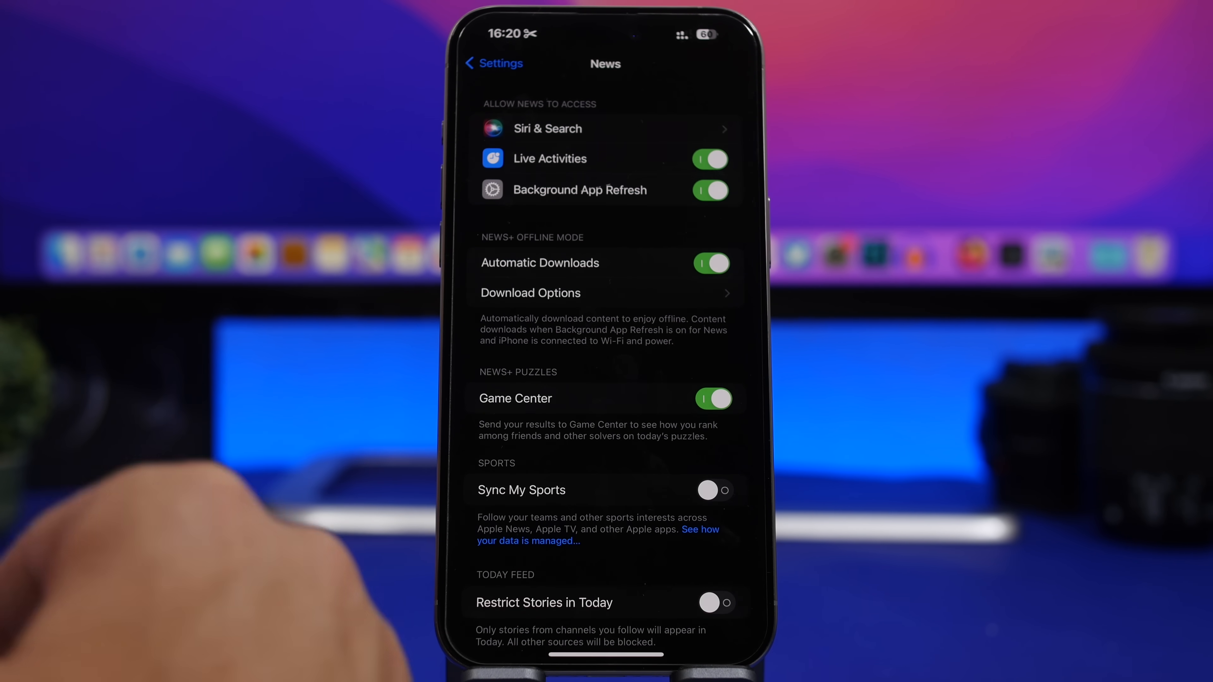
click(531, 293)
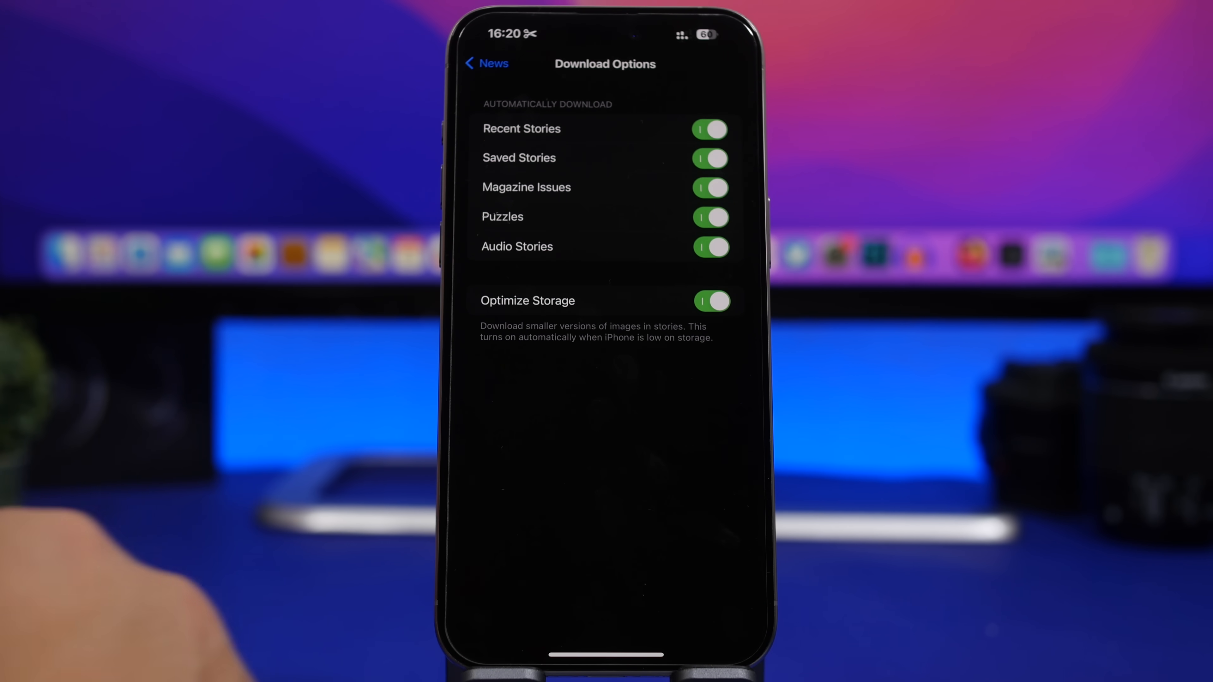
- Return to the main News settings page and review automatic downloads, Game Center and Sync My Sports
click(486, 63)
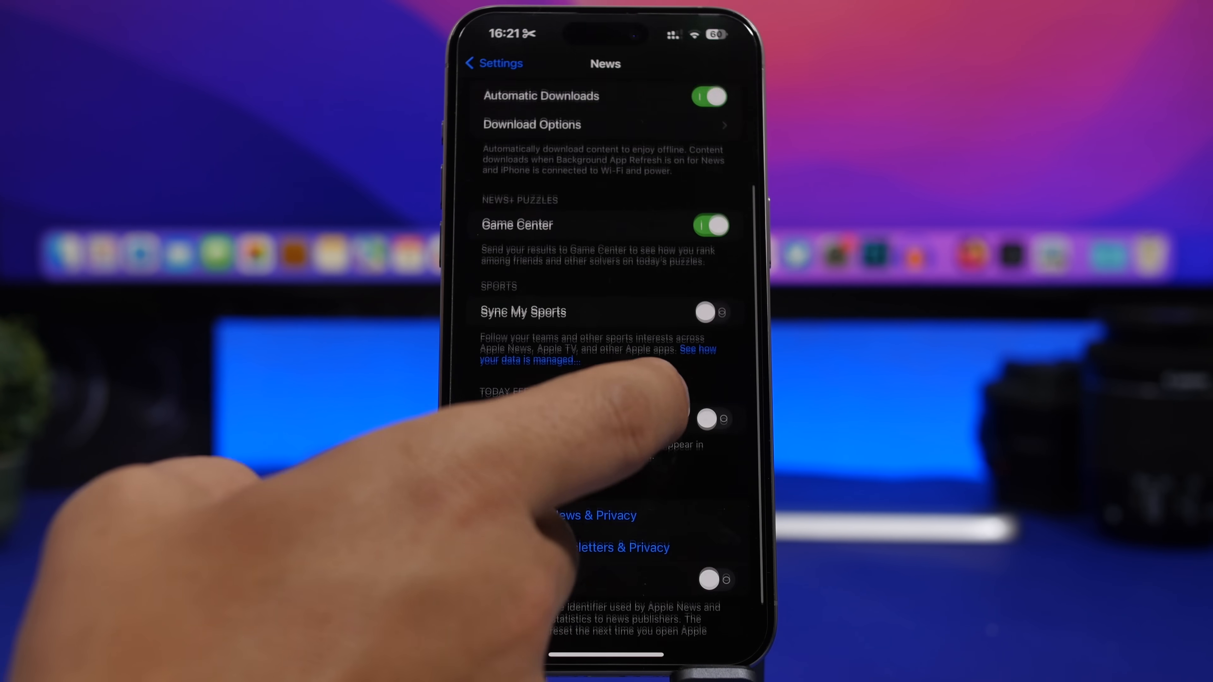
scroll(down, 3)
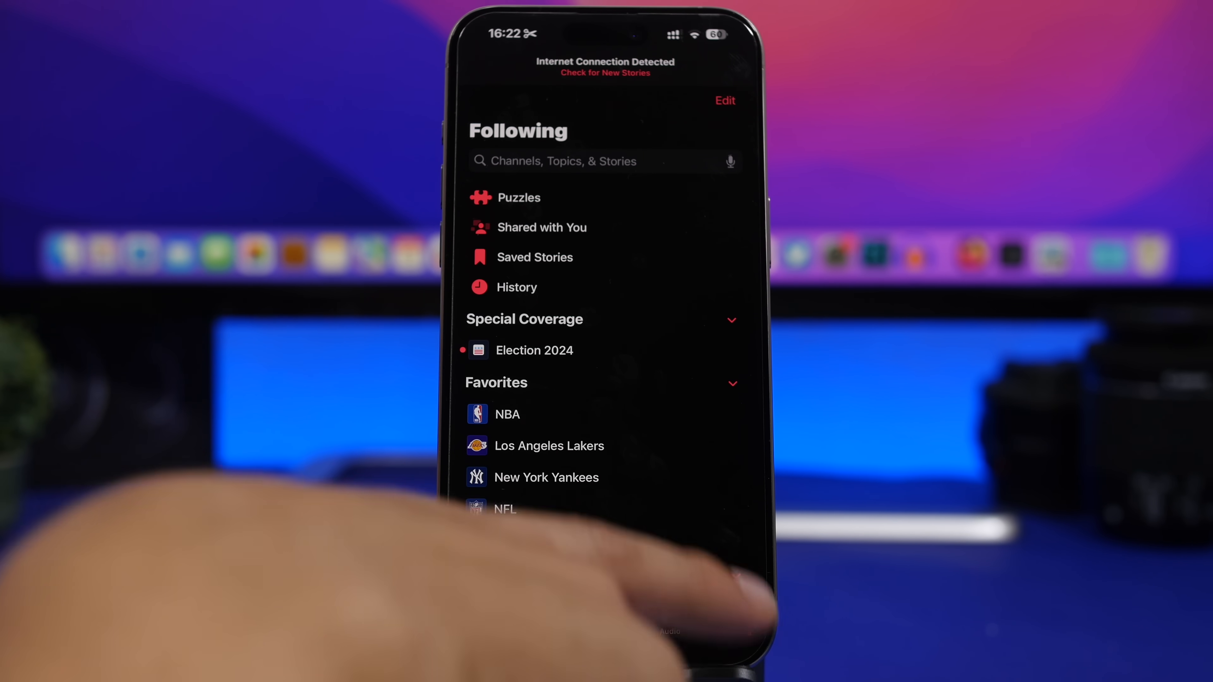
- Clear all saved stories from the Following list's Saved Stories
click(534, 257)
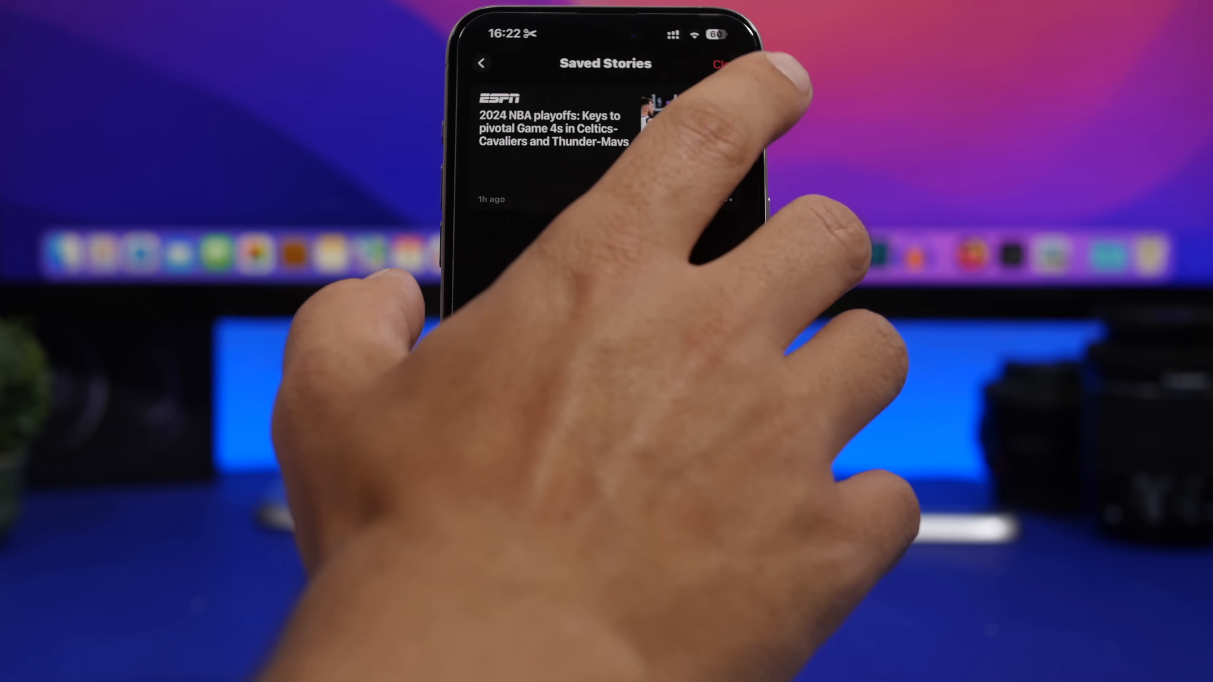
click(723, 63)
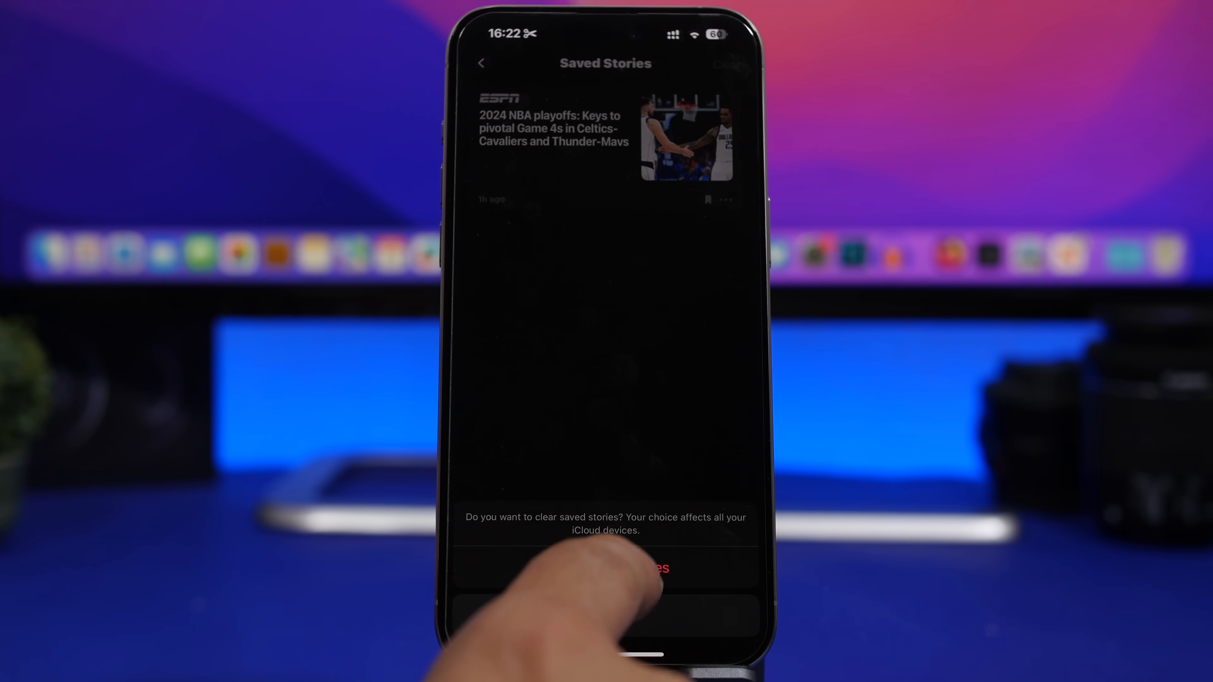
click(634, 568)
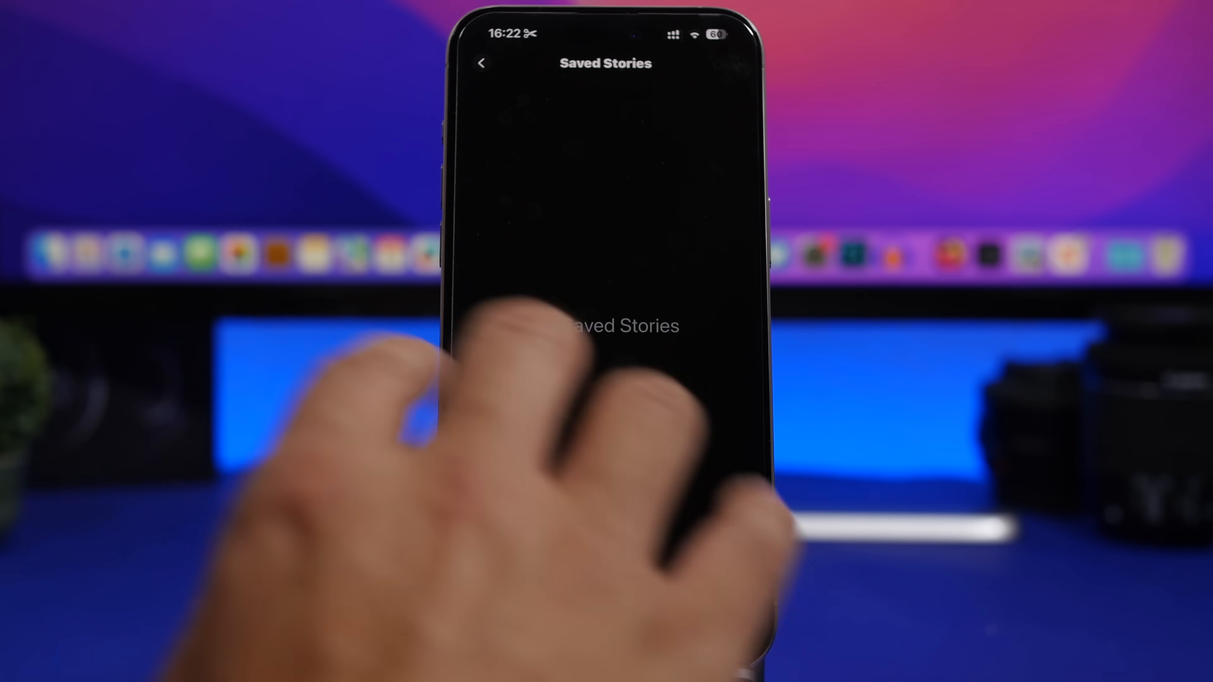
- Leave News and land on the Apple Books Home page with Top Picks
click(481, 63)
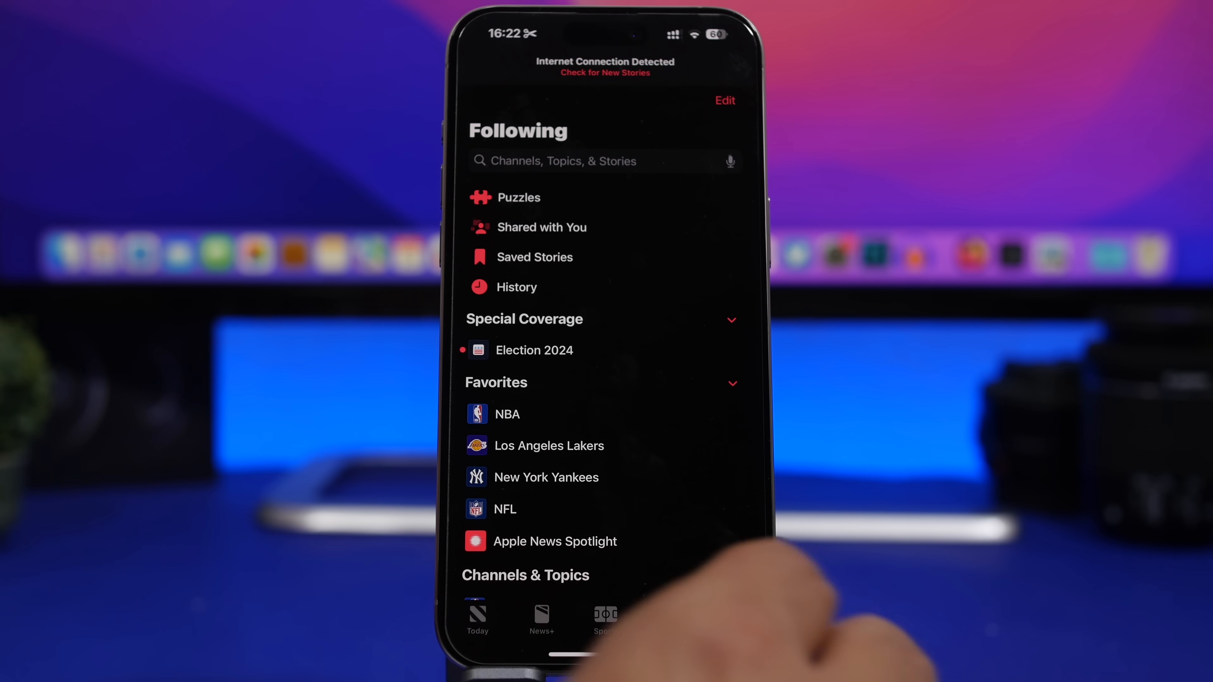
click(731, 619)
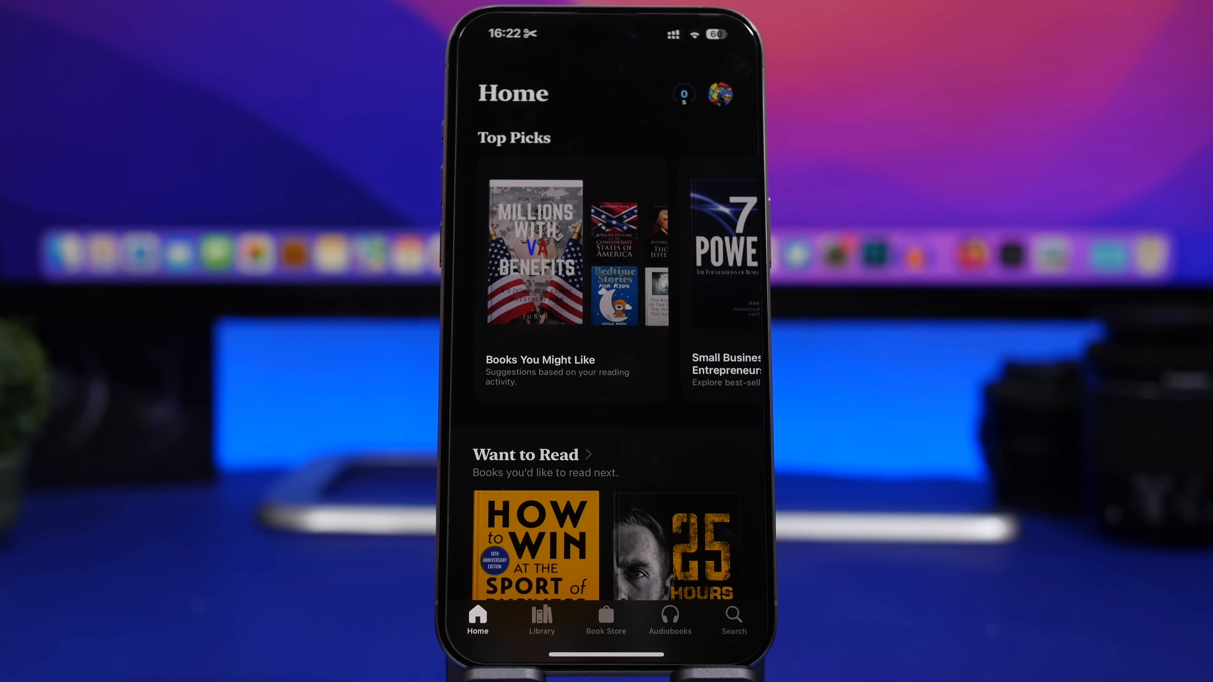
- Set a Year Only finished date of 2019 for the rental property book in Library
click(542, 619)
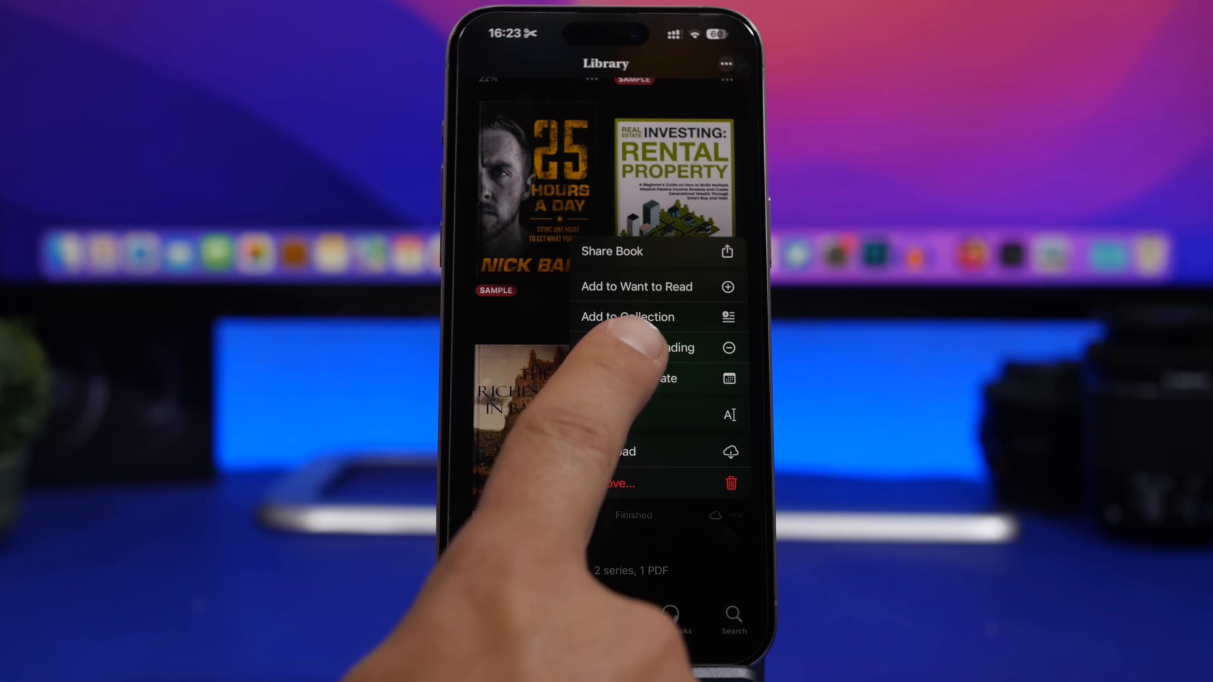
click(654, 379)
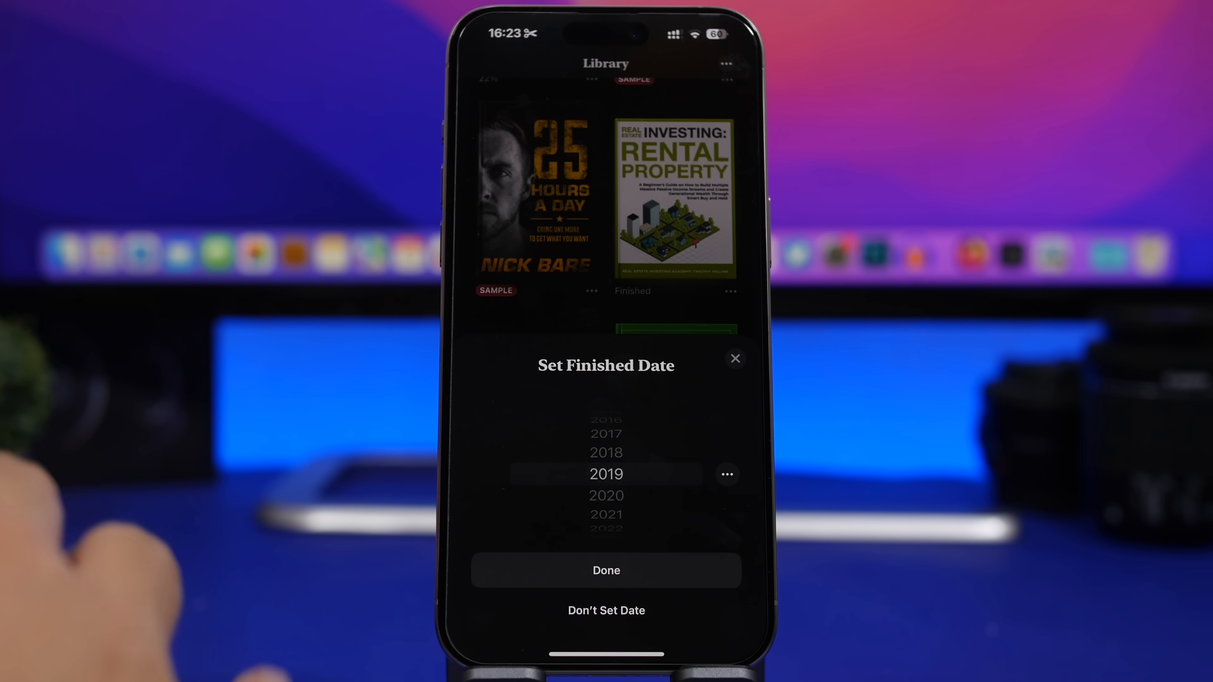
click(726, 473)
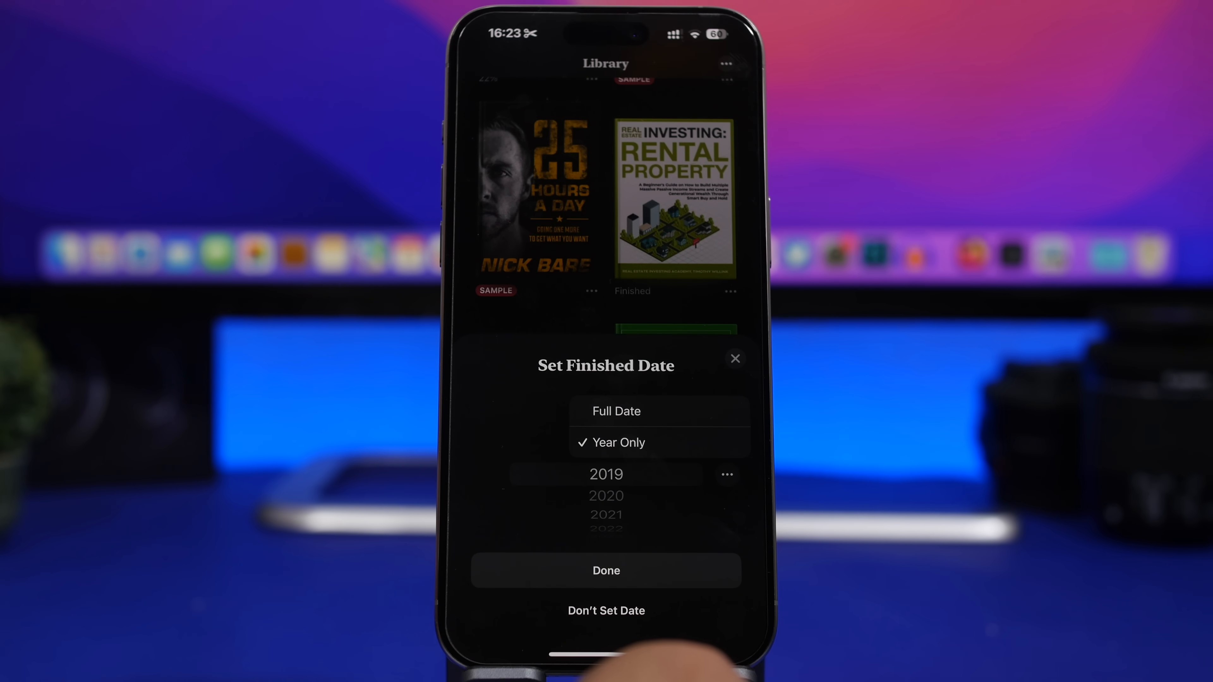
click(616, 411)
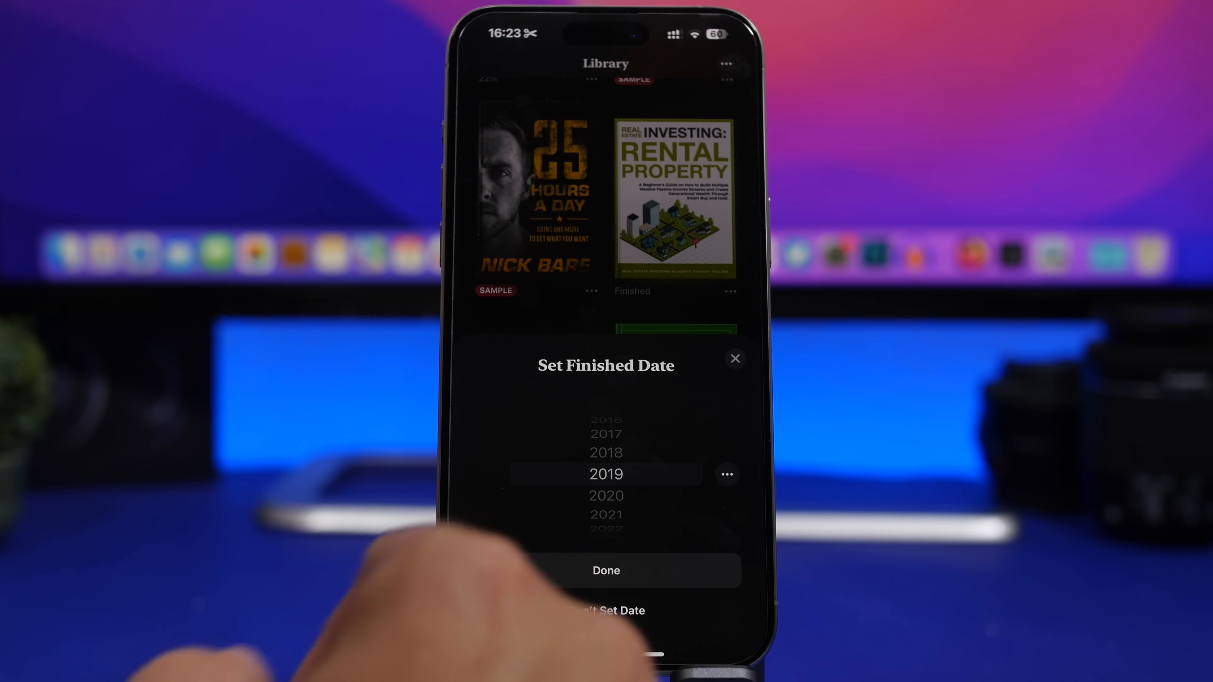
click(605, 570)
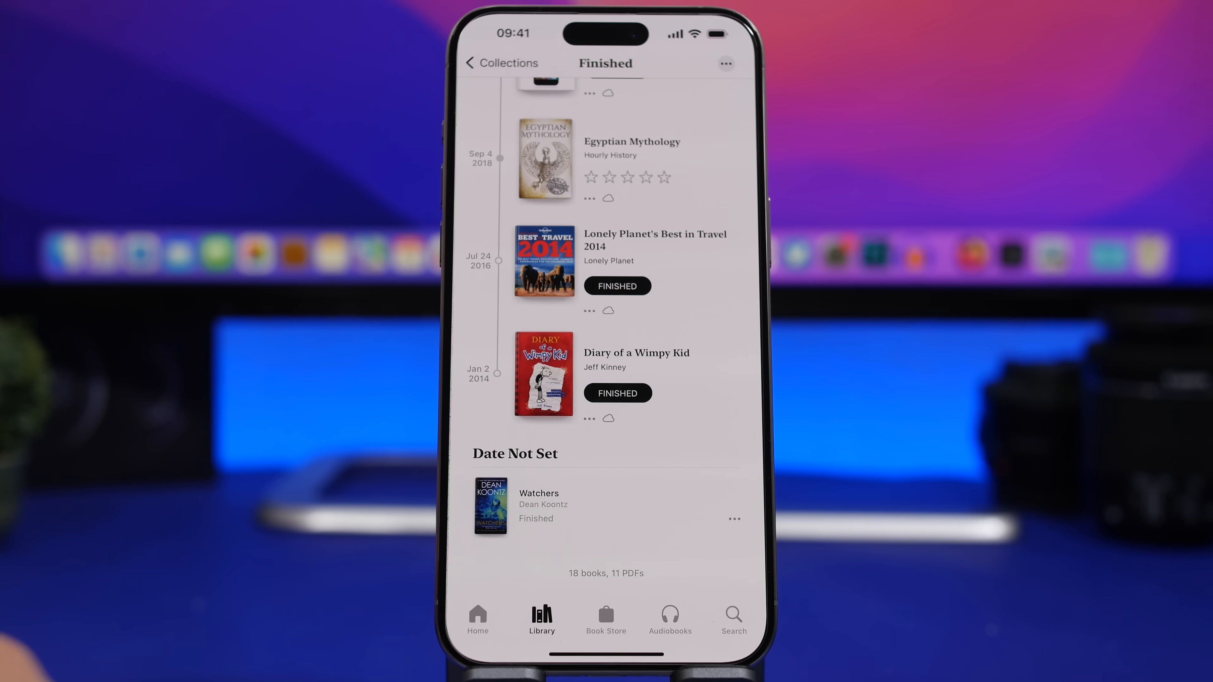
- Leave the Books app so the display goes dark
click(478, 619)
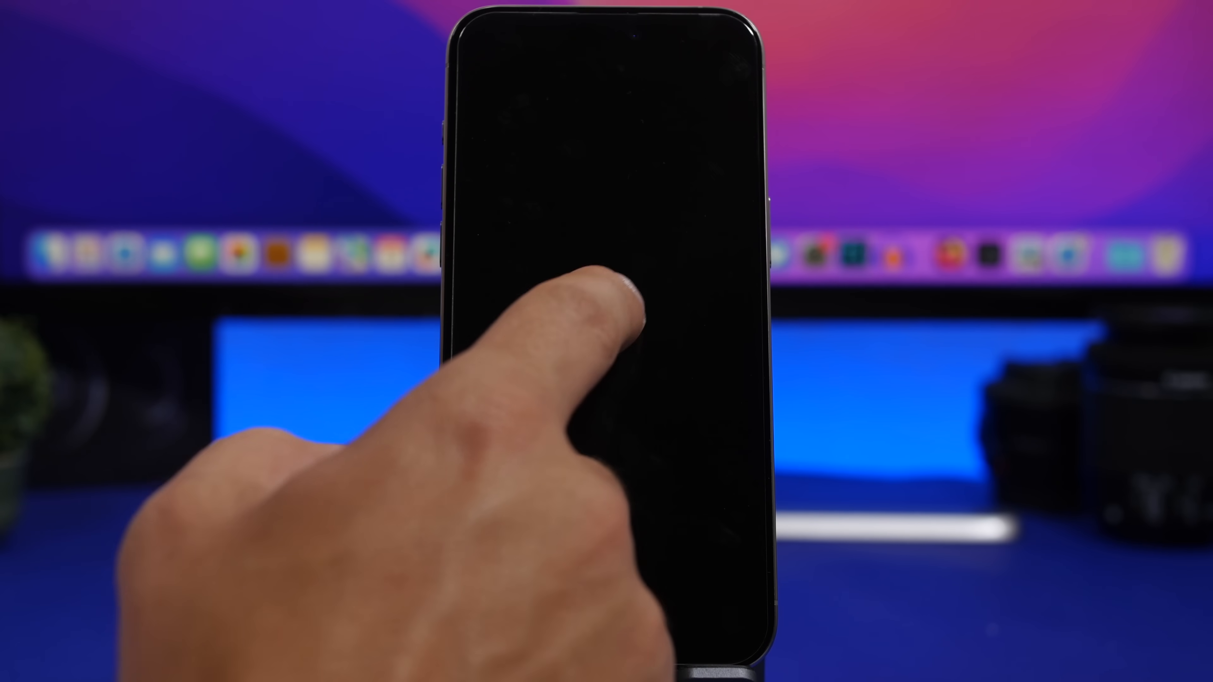
- Play Palm Royale in the TV app and toggle the player's playback options menu
click(606, 317)
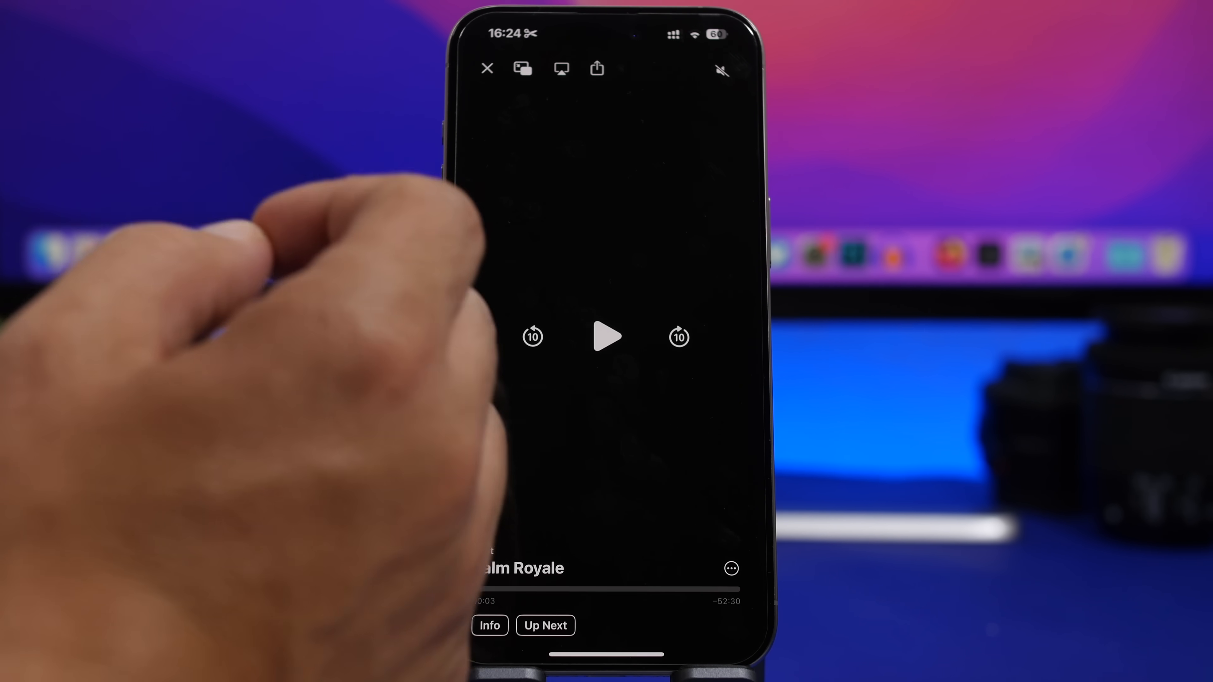
click(597, 69)
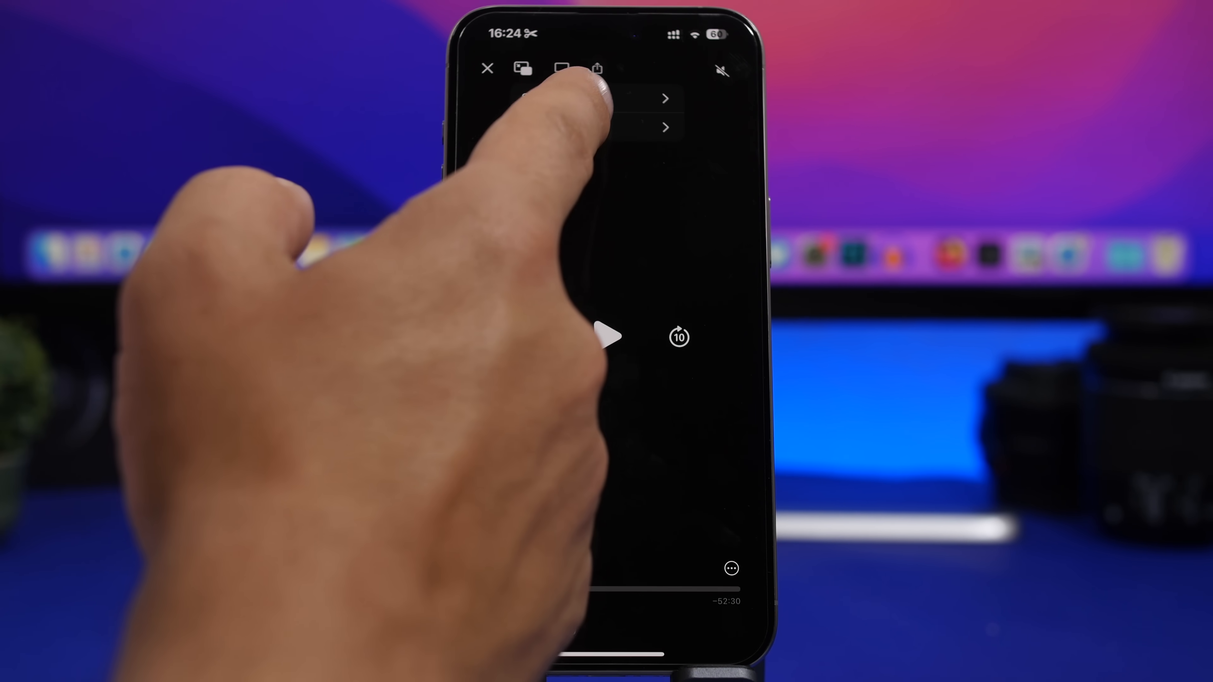
click(596, 68)
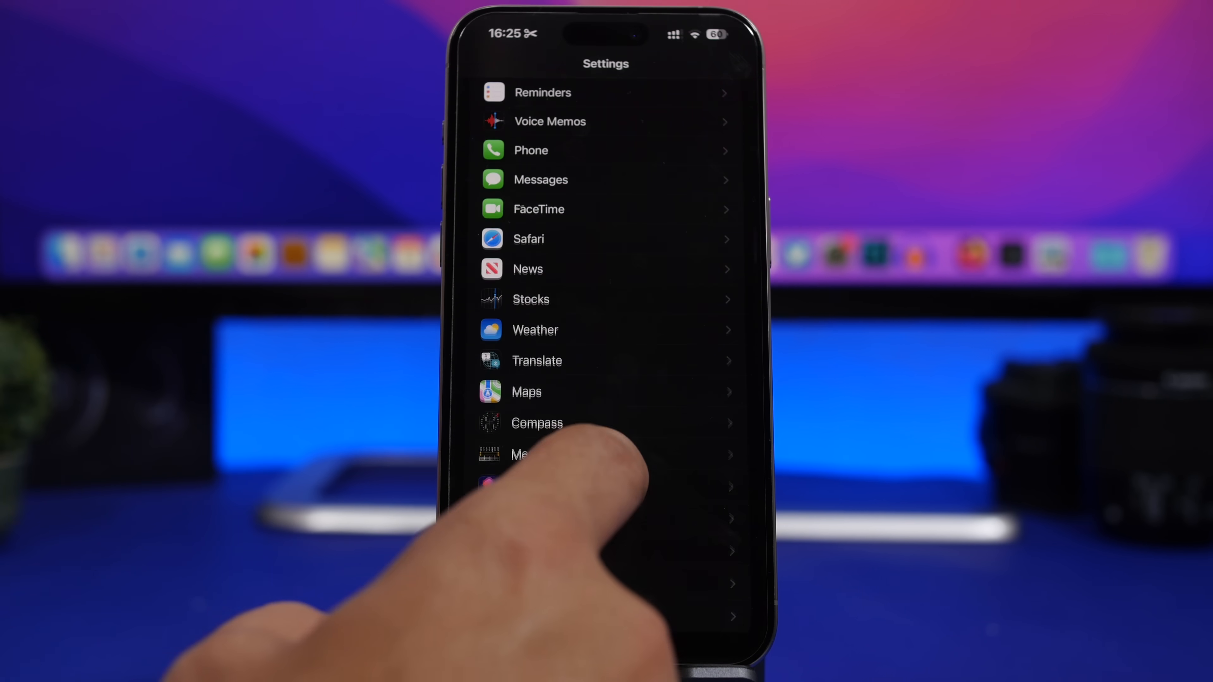
scroll(down, 3)
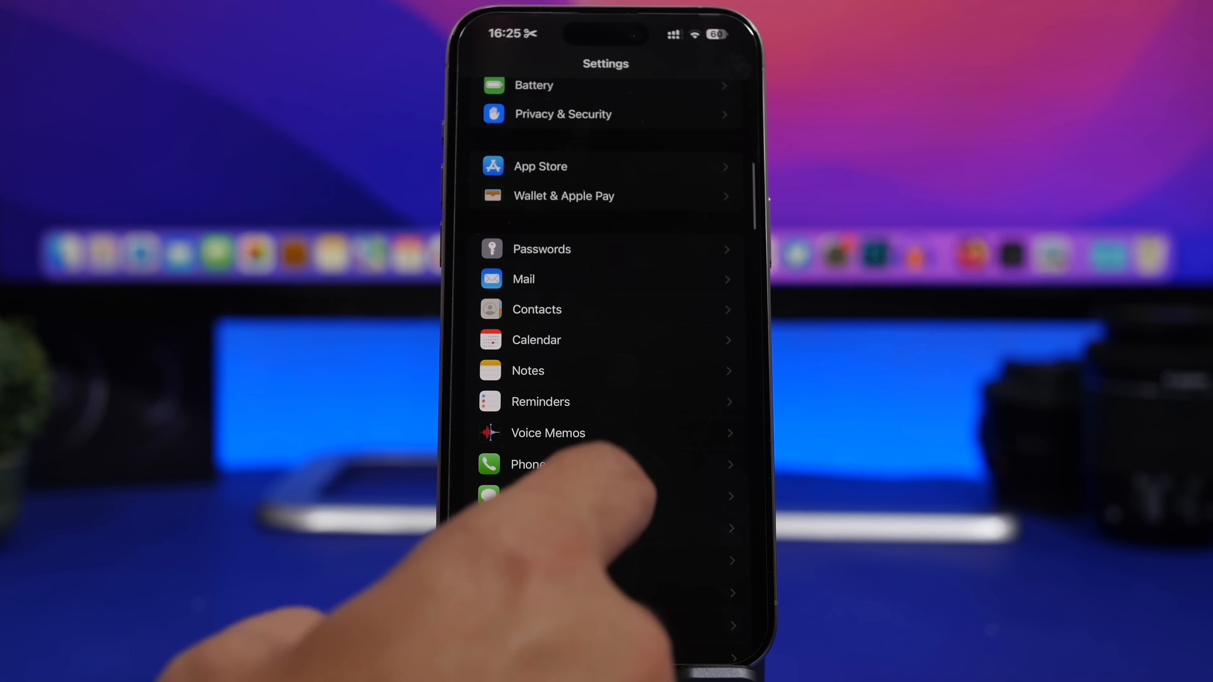
click(563, 113)
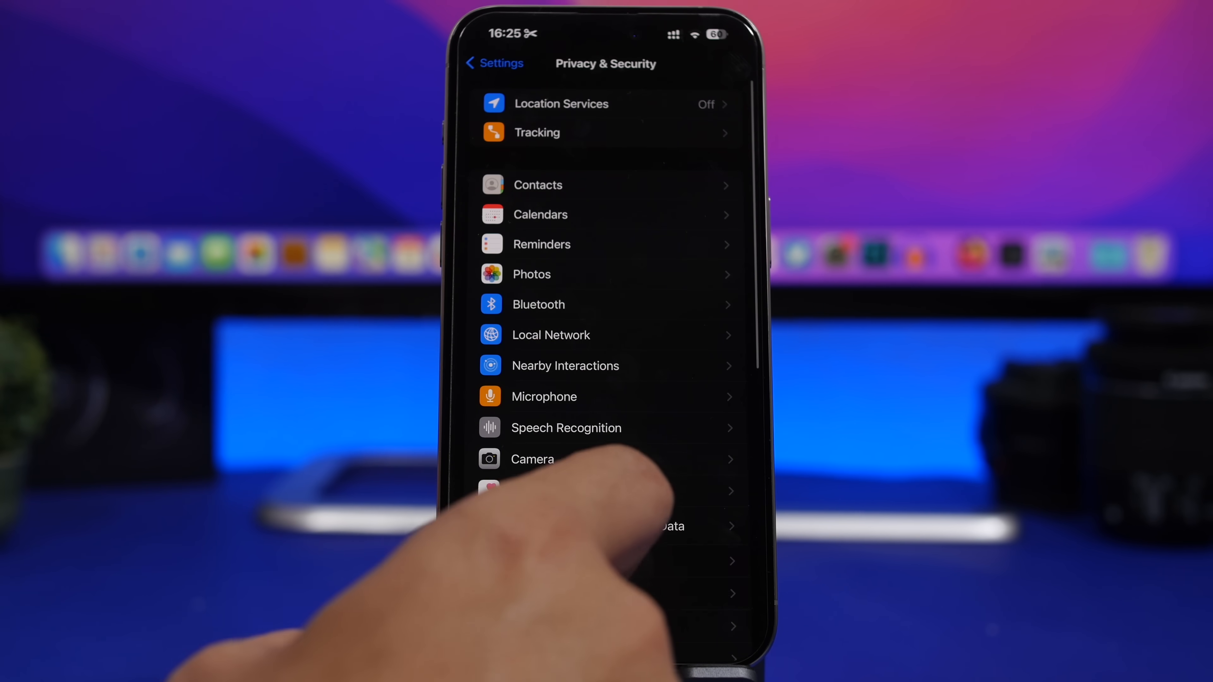
scroll(down, 3)
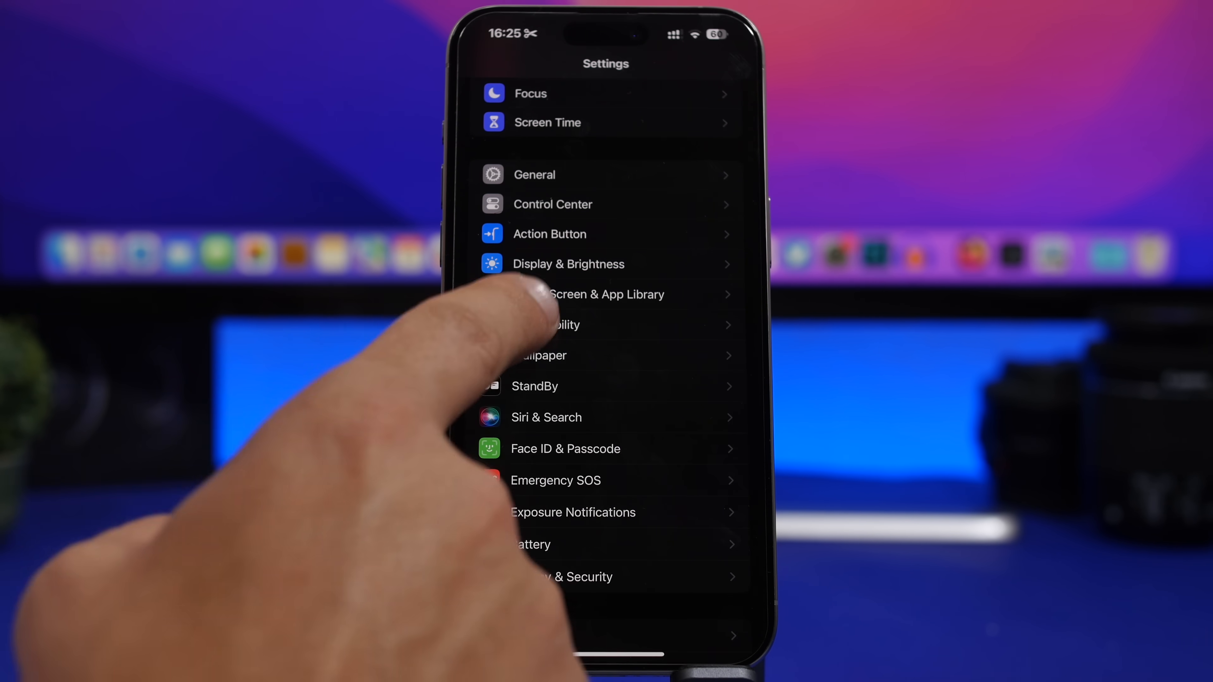
click(565, 324)
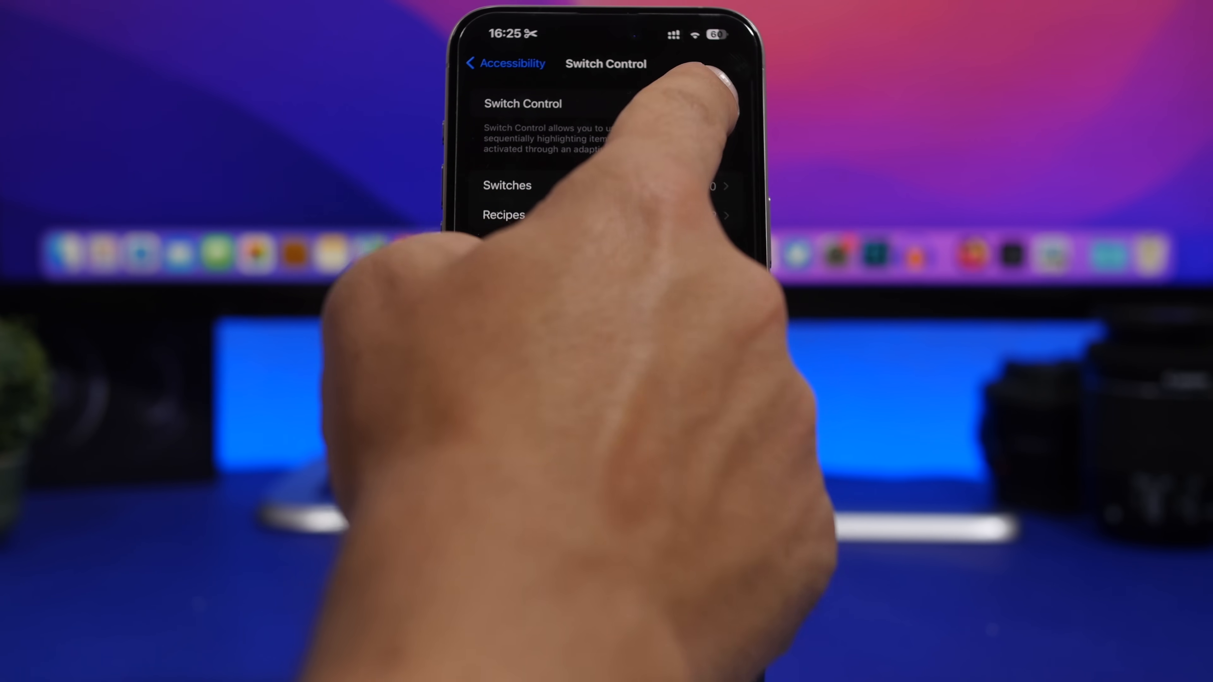
click(708, 104)
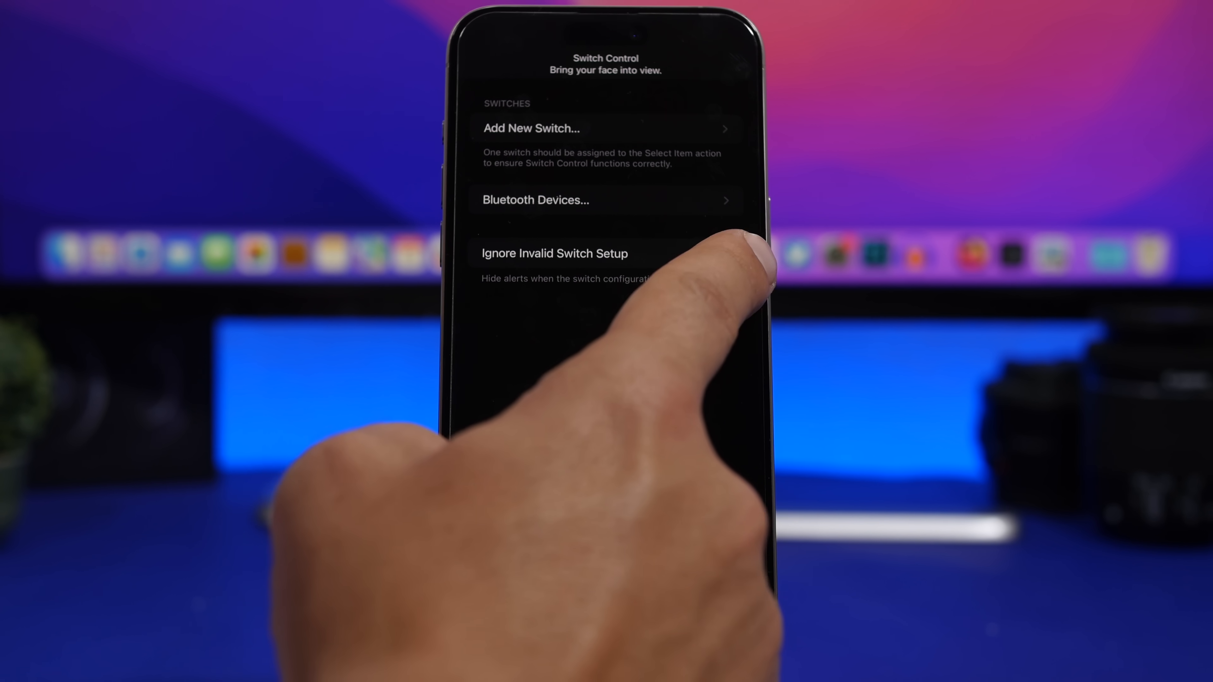
click(707, 254)
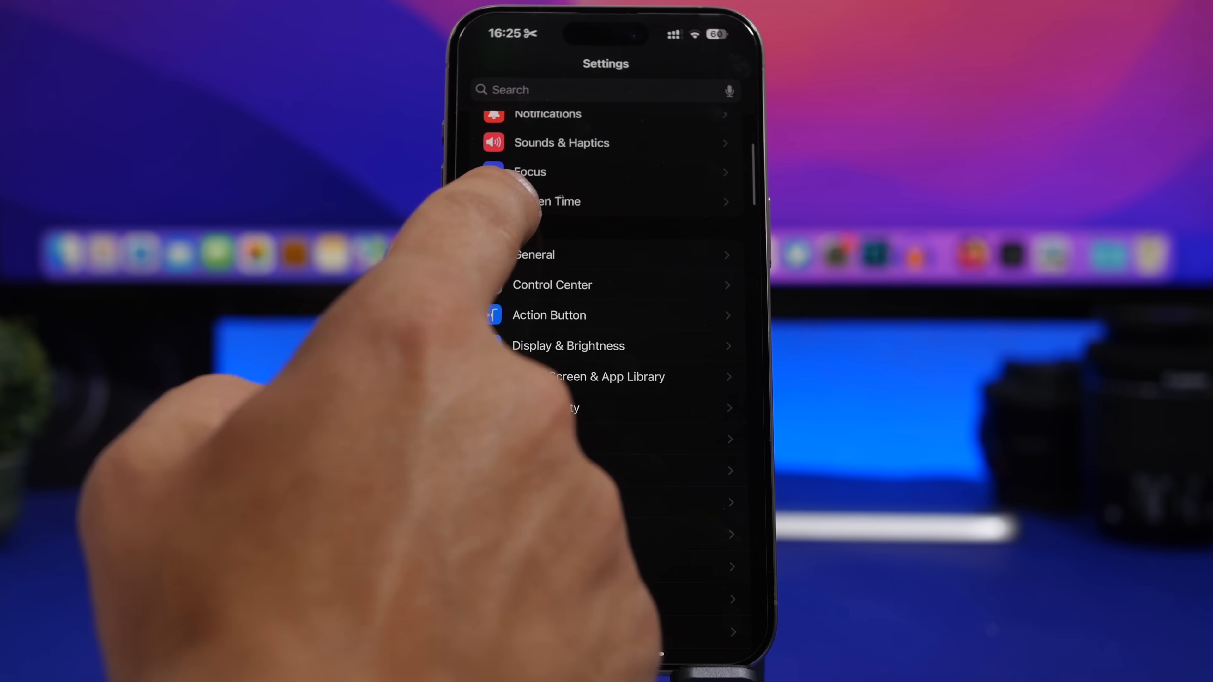
click(554, 201)
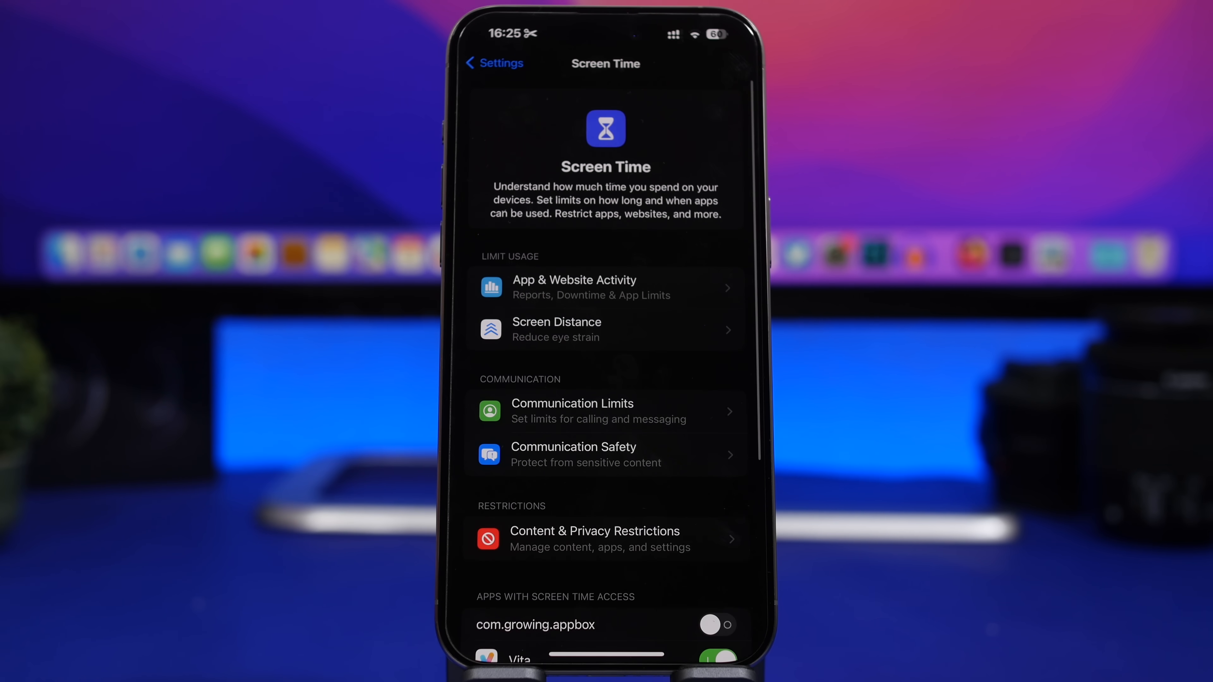
scroll(down, 3)
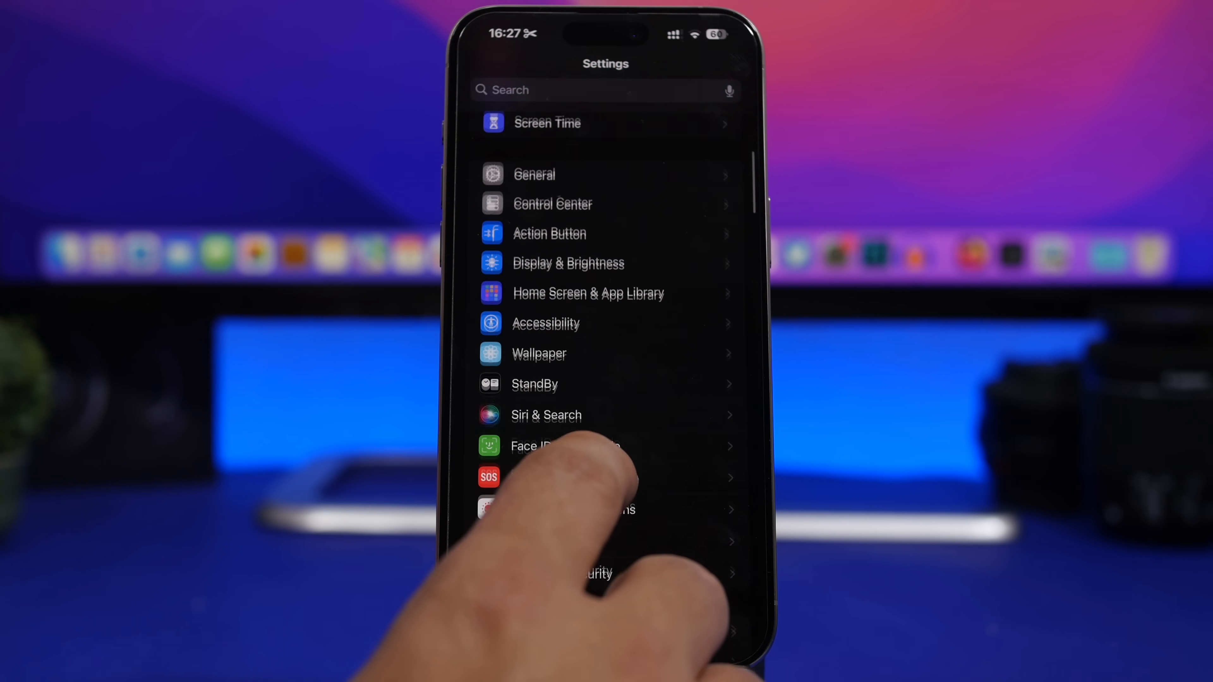
scroll(down, 3)
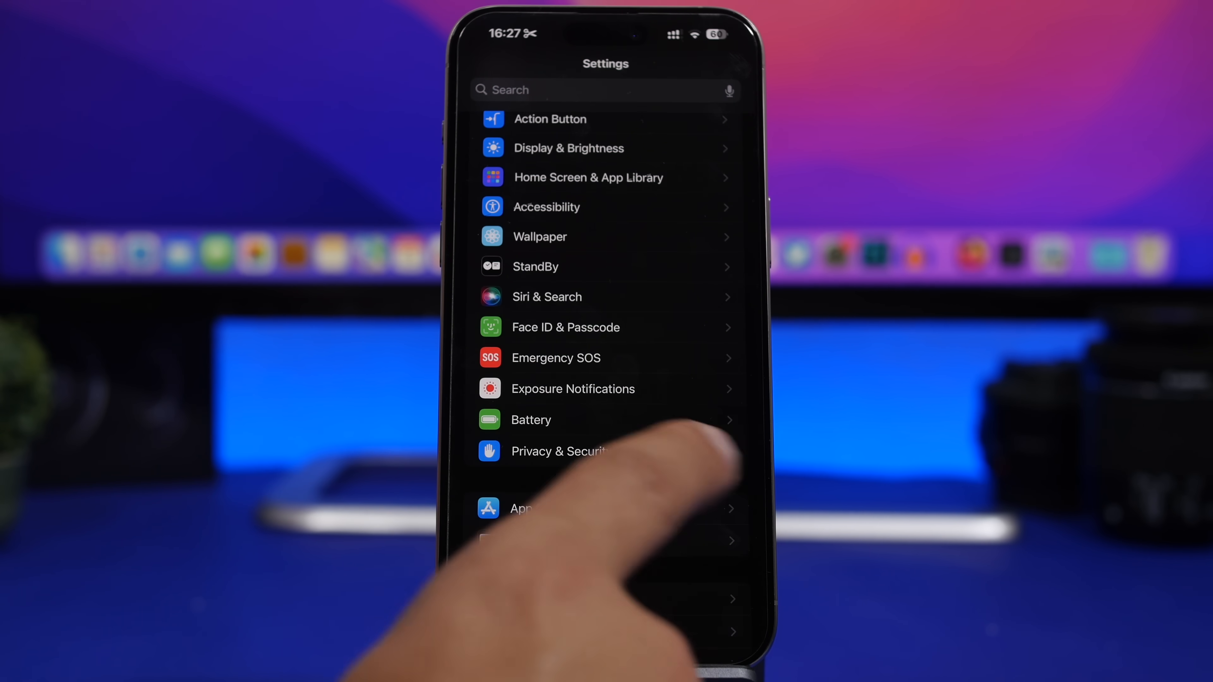